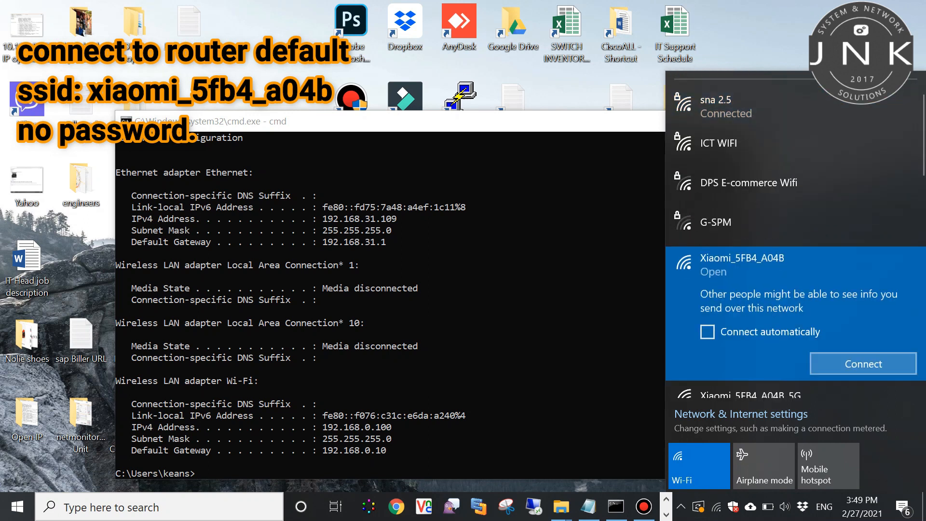
# Connect the laptop to the open Xiaomi_5FB4_A04B Wi-Fi network
pyautogui.click(863, 363)
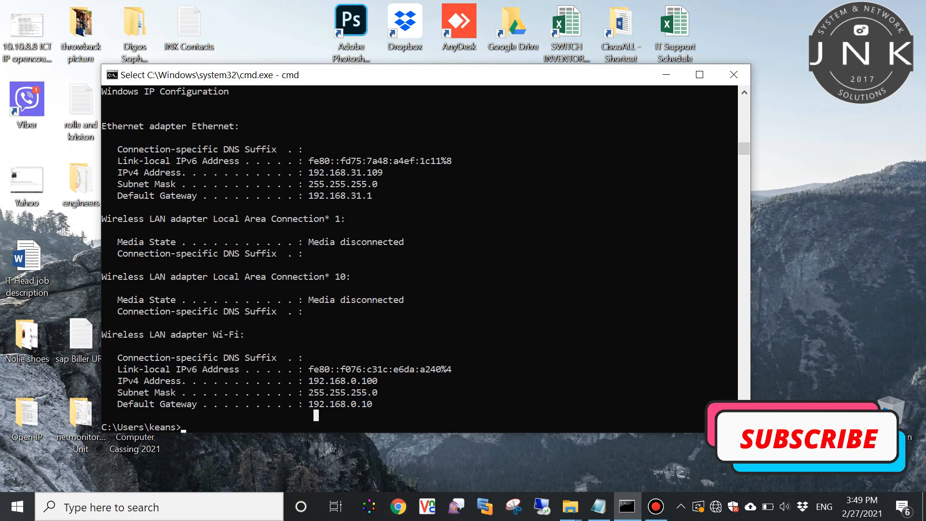
# Run ipconfig to recheck the laptop's network configuration
pyautogui.write('ipconfi')
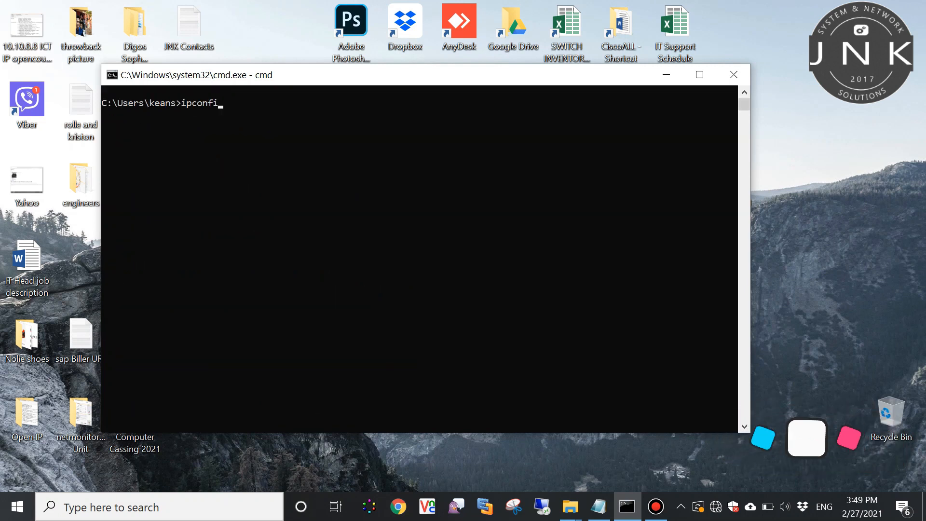
pyautogui.press('Enter')
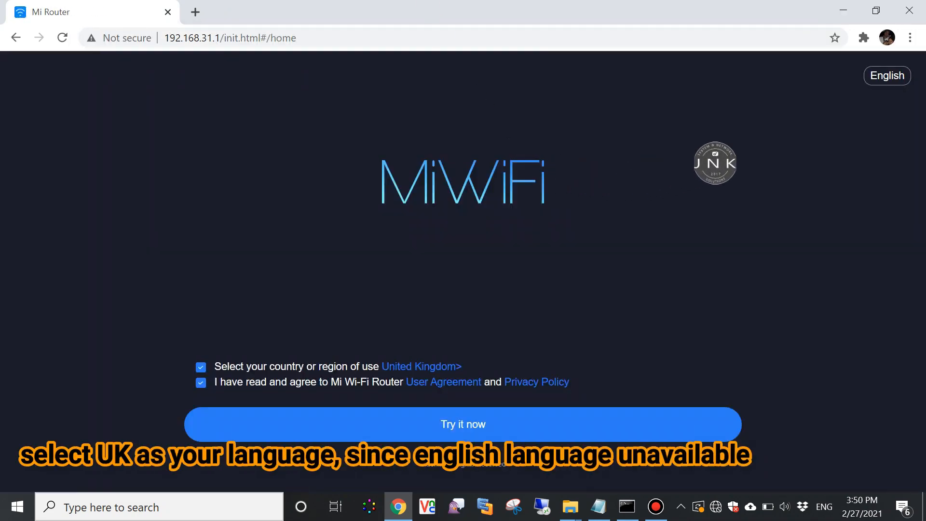
# Keep United Kingdom as the region and start the MiWiFi setup wizard
pyautogui.click(421, 366)
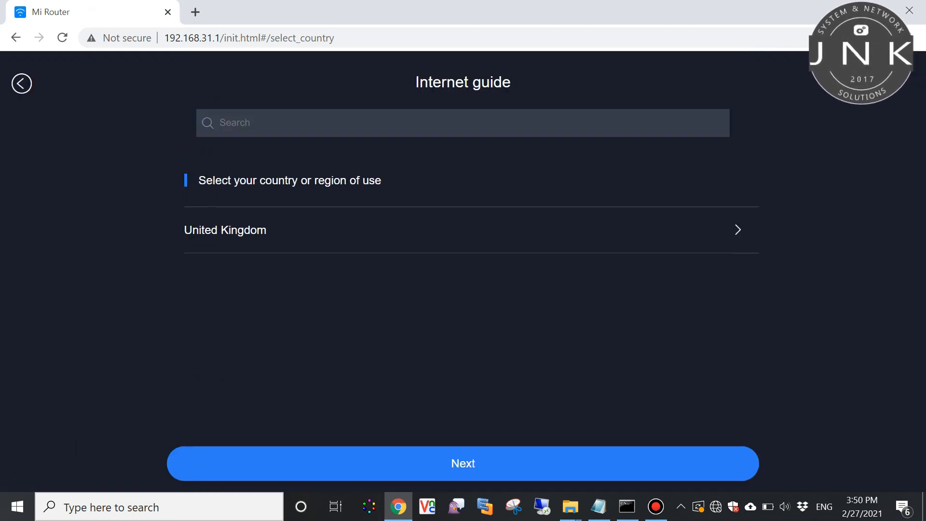
pyautogui.click(463, 463)
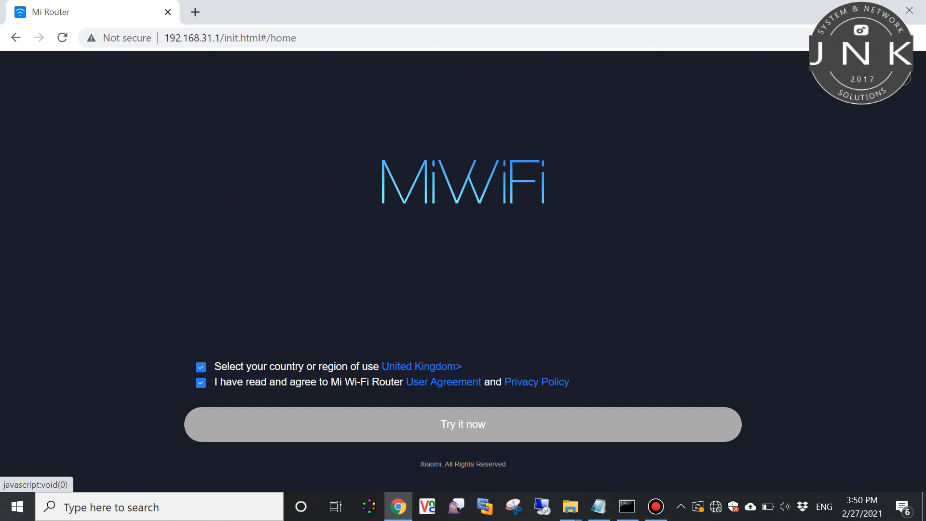
pyautogui.click(463, 424)
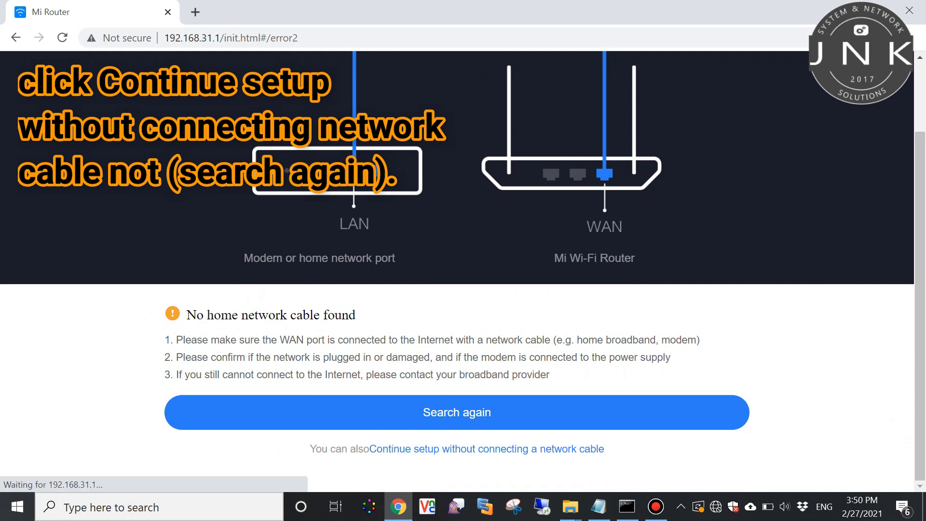
# Continue setup without a network cable, using DHCP as the connection type
pyautogui.click(486, 449)
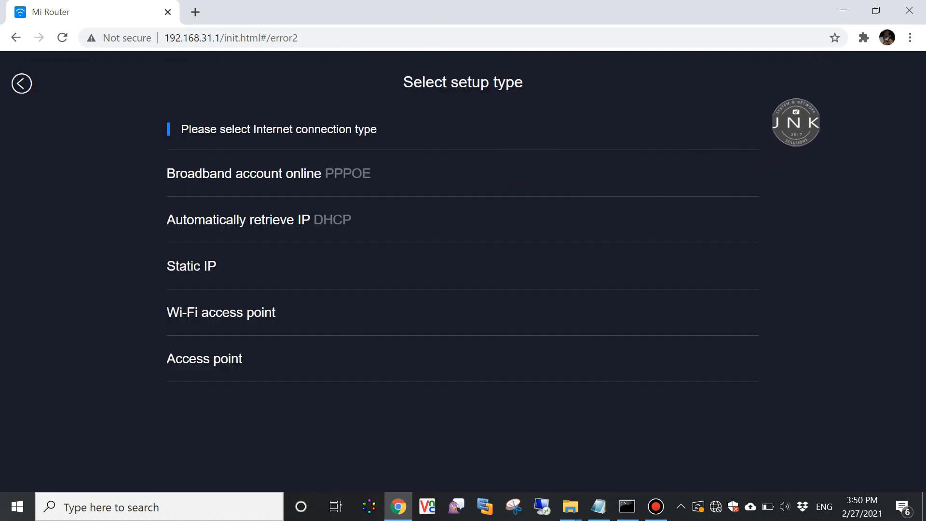
pyautogui.click(260, 219)
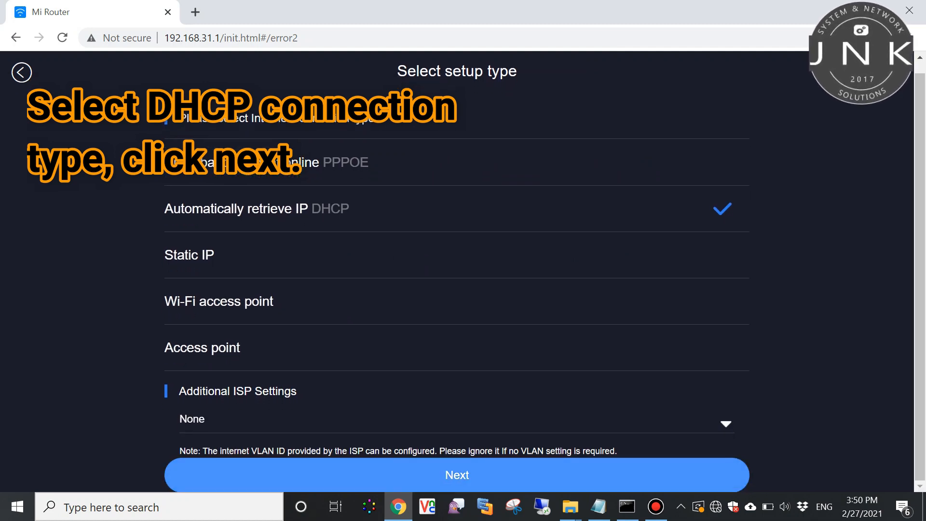
pyautogui.click(457, 475)
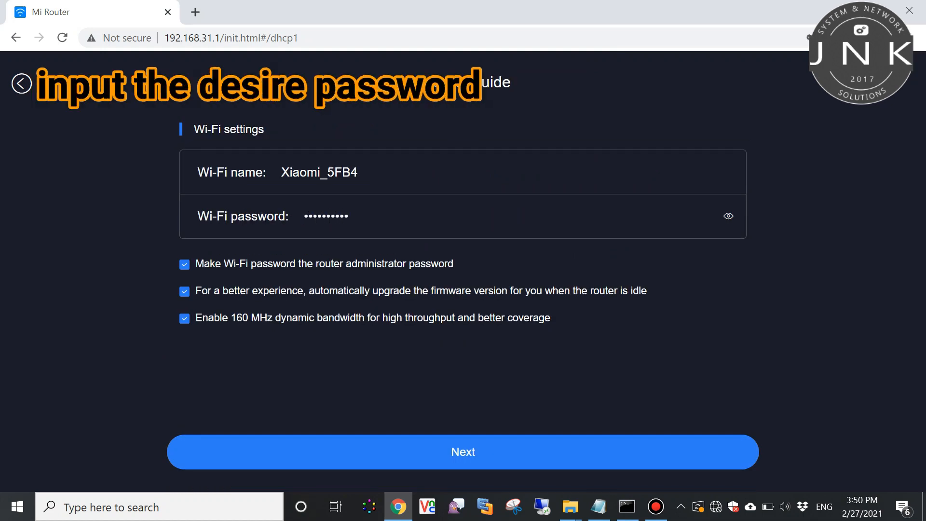
# Finish the wizard with the Xiaomi_5FB4 Wi-Fi settings and open router Settings
pyautogui.click(463, 452)
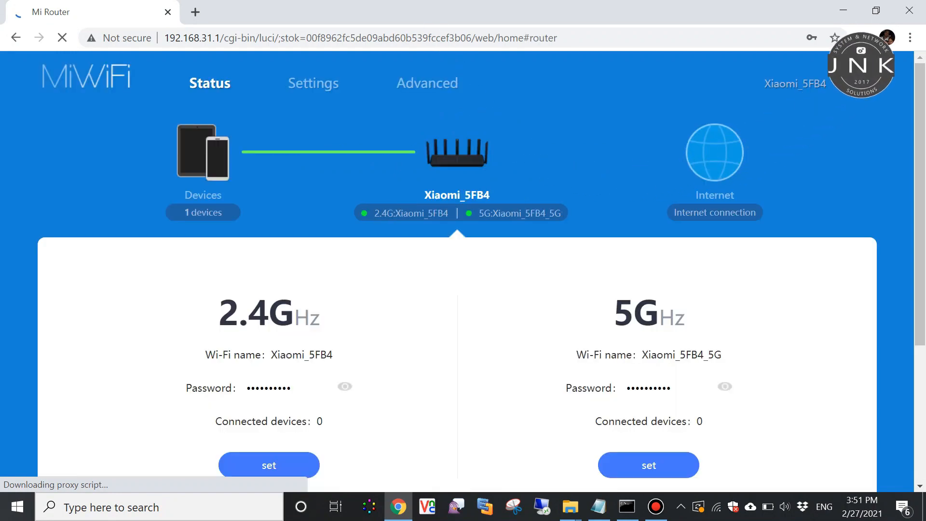
pyautogui.click(312, 83)
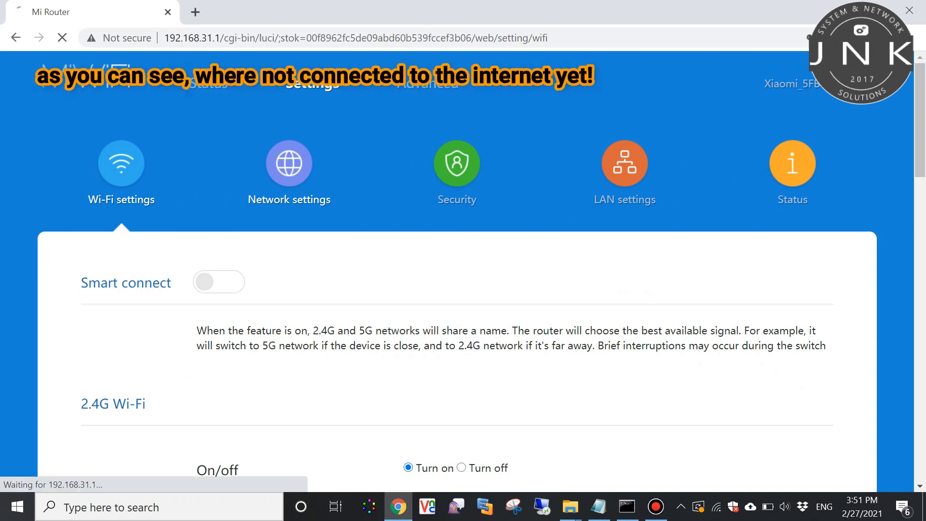
# Apply manual DNS servers 8.8.8.8 and 8.8.4.4, then select secured Xiaomi_5FB4 in Windows
pyautogui.click(289, 164)
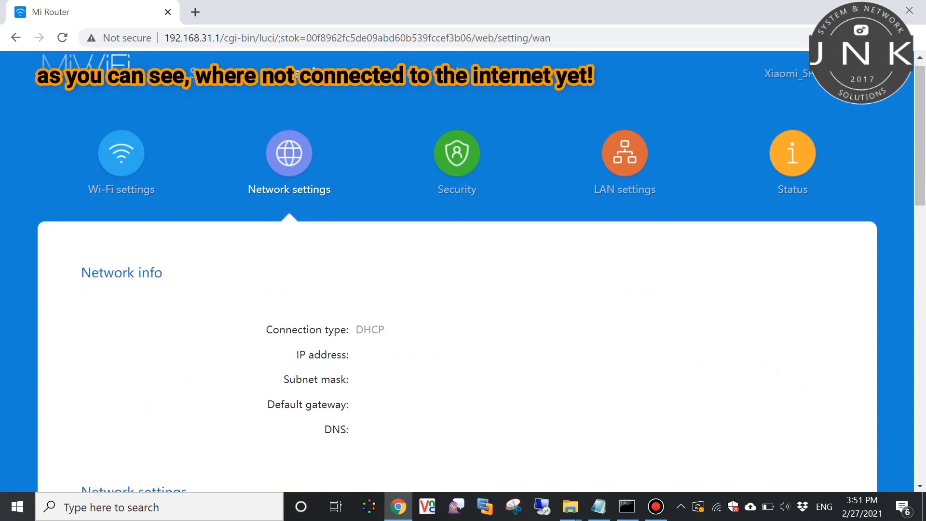
pyautogui.scroll(-3)
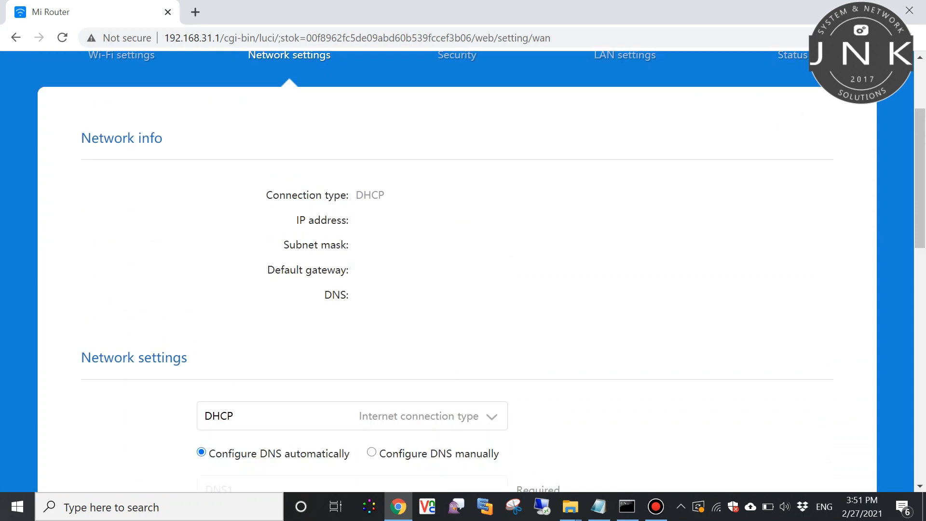
pyautogui.scroll(-3)
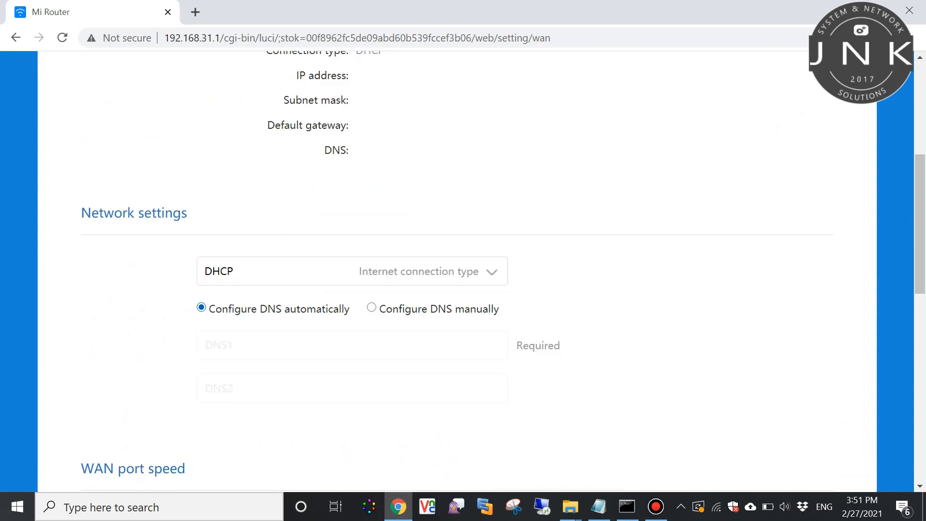
pyautogui.click(371, 309)
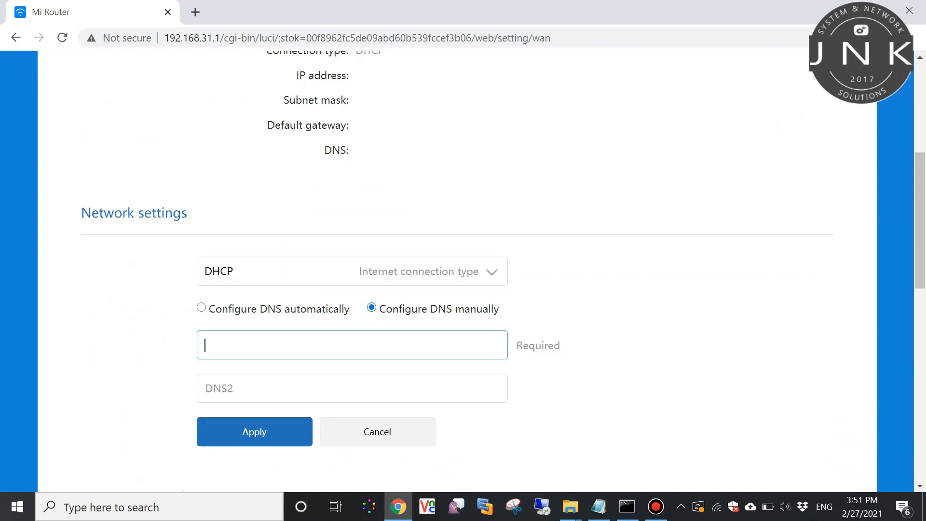
pyautogui.write('8.8.8.8')
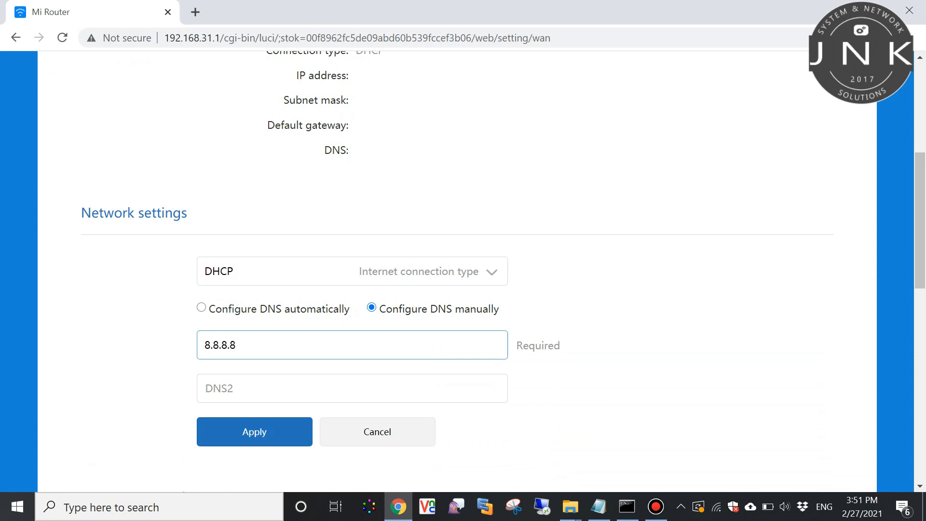
pyautogui.write('8.8.4.4')
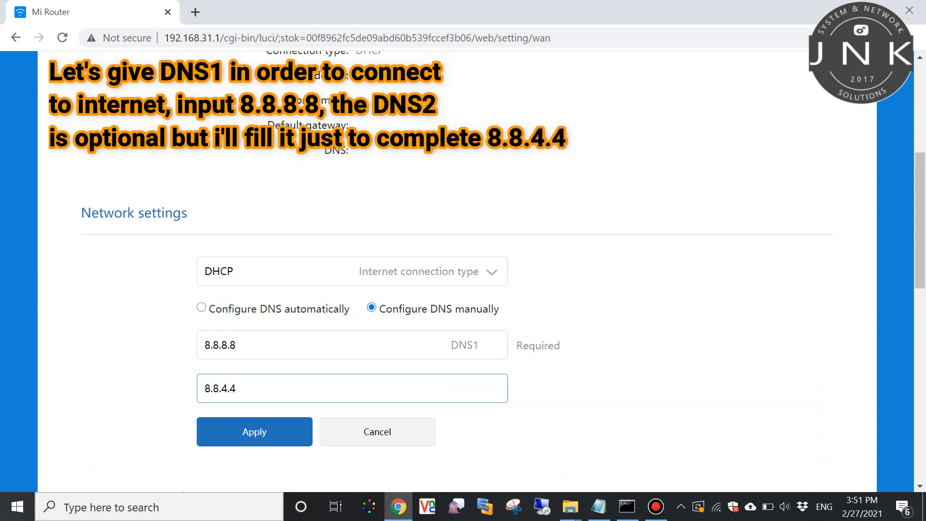
pyautogui.click(255, 432)
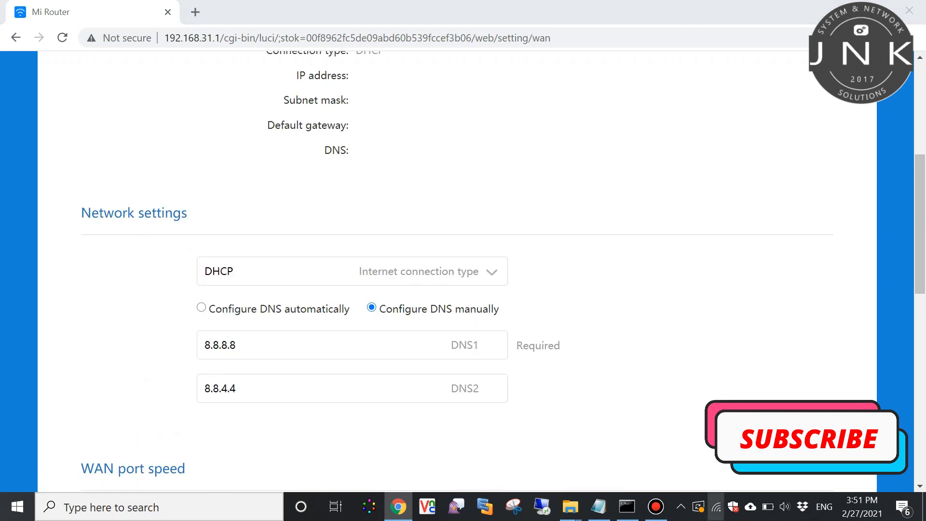
pyautogui.click(716, 507)
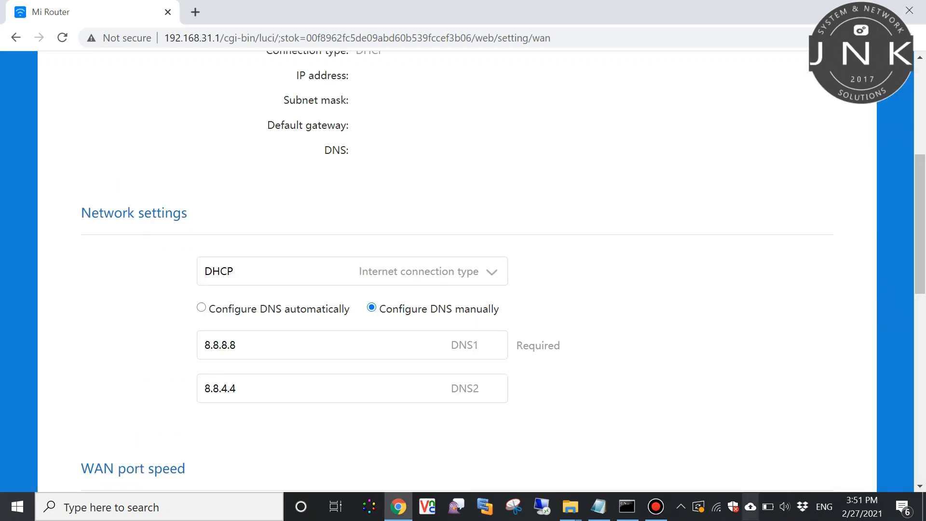
pyautogui.click(716, 506)
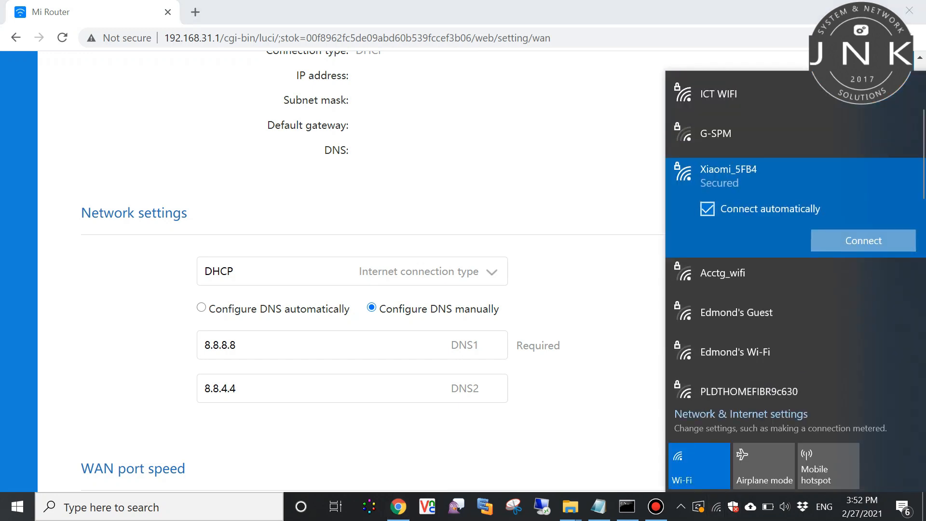
# Connect to Xiaomi_5FB4 and submit its network security key
pyautogui.click(864, 241)
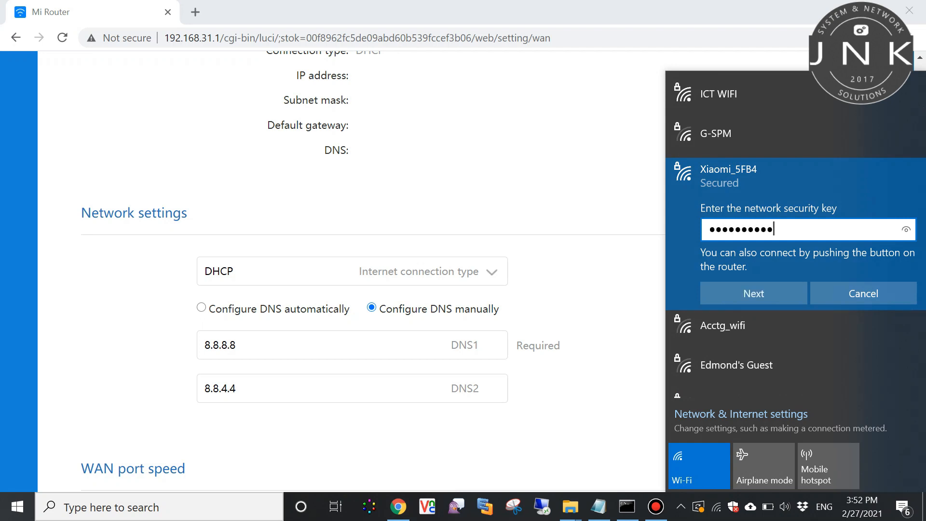
pyautogui.click(753, 293)
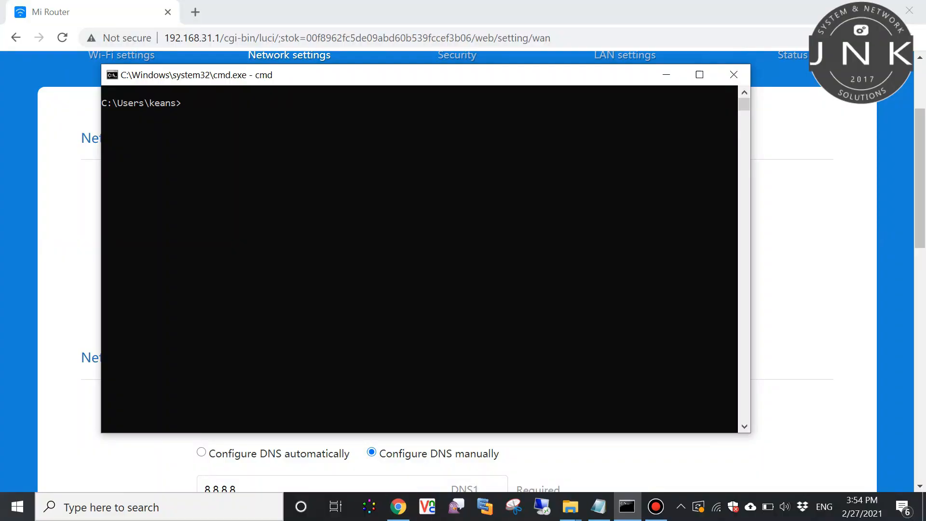
# Run ipconfig showing IPv4 192.168.31.6 and gateway 192.168.31.1, then begin pinging google.com
pyautogui.write('ipconfig')
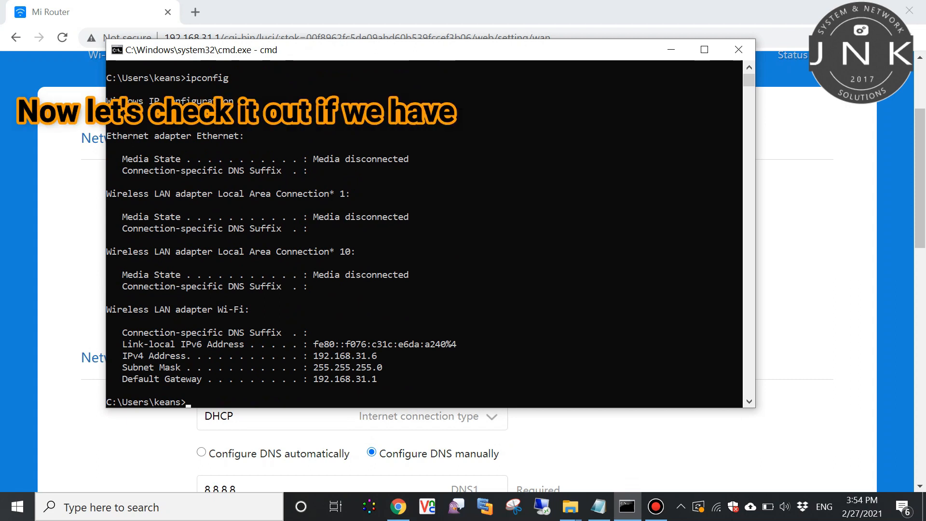
pyautogui.write('ping go')
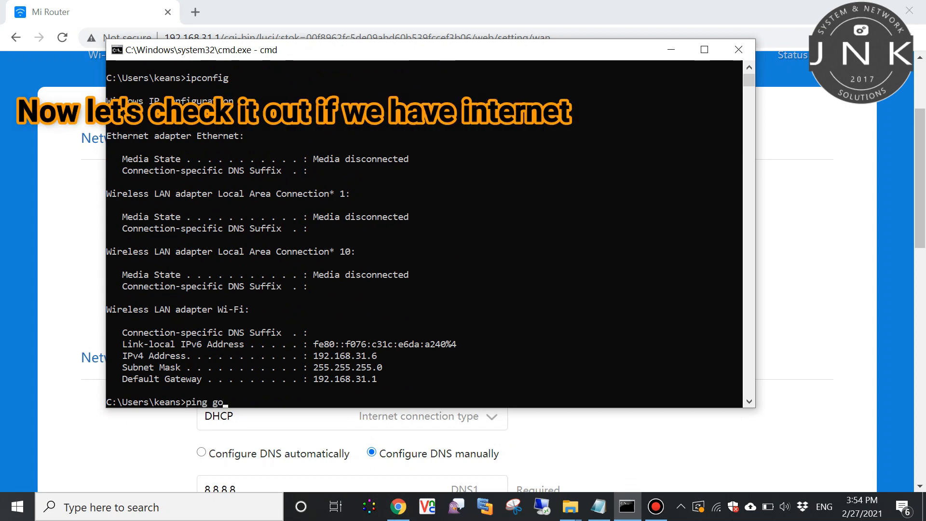